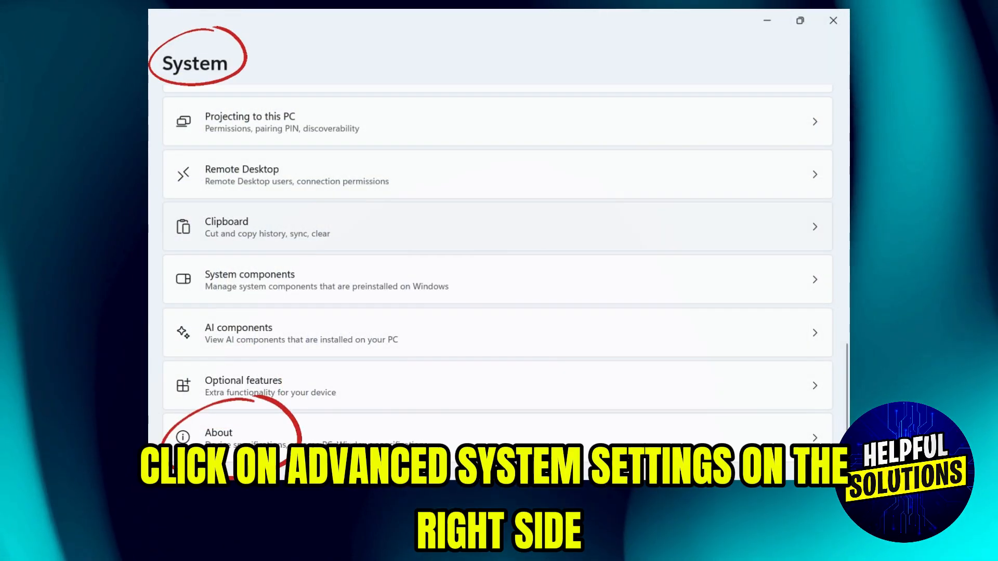
Show the About page with device and Windows specifications, then reach System Properties from it.
left_click(219, 433)
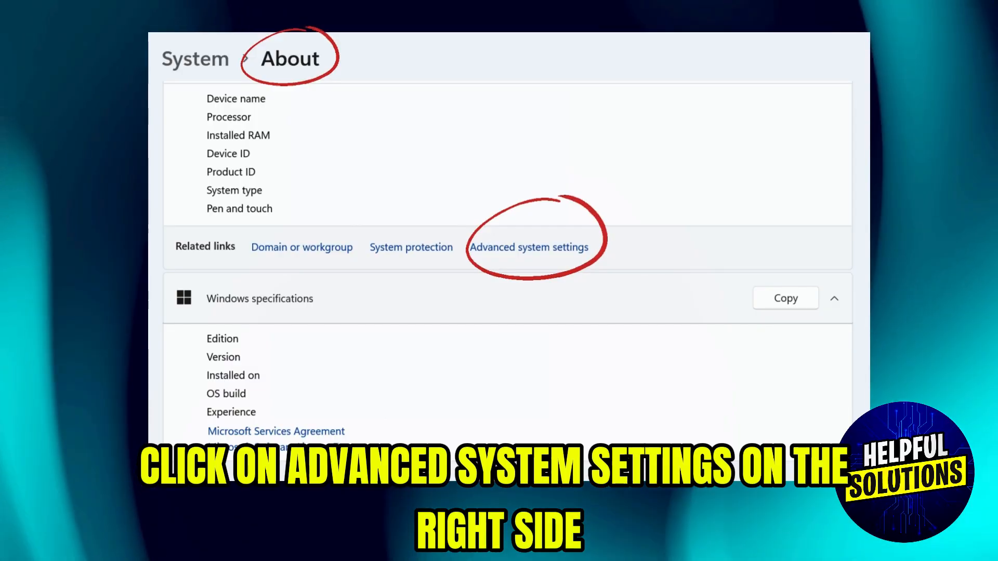
left_click(529, 248)
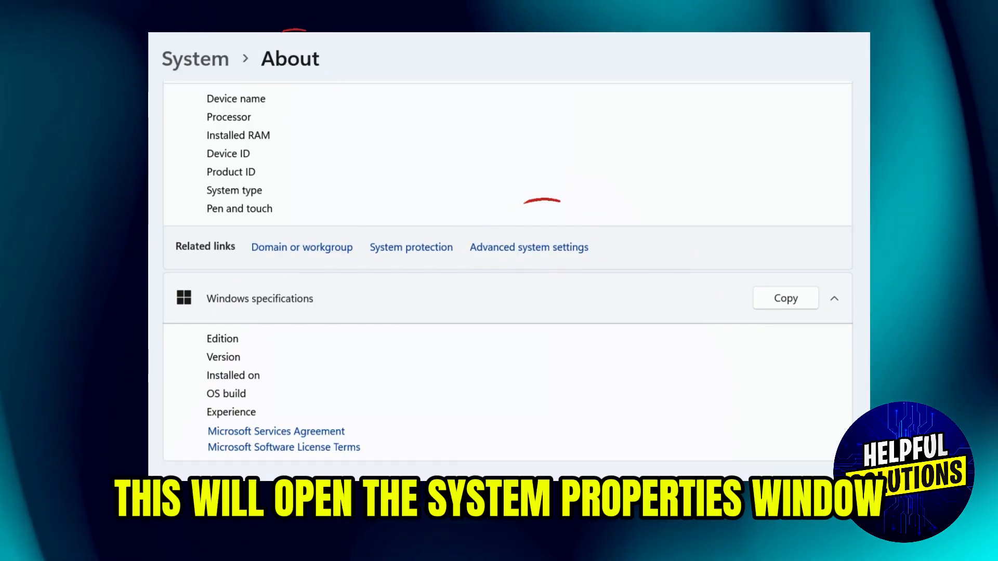
left_click(529, 248)
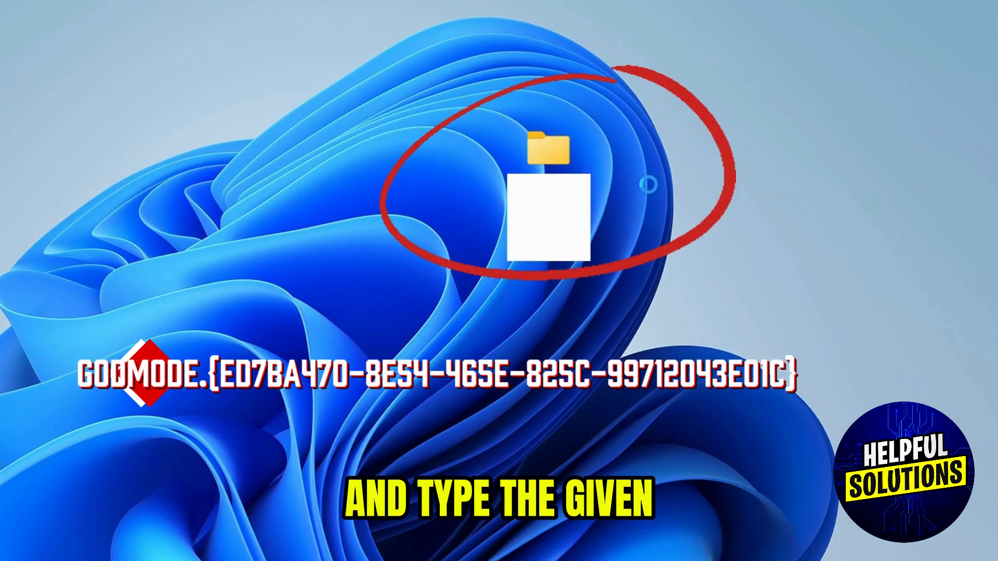
Name the new desktop folder {ED7BA470-8E54-465E-825C-99712043E01C} (the GodMode GUID).
type("{ED7BA470-8E54-465E-825C-99712043E01C}")
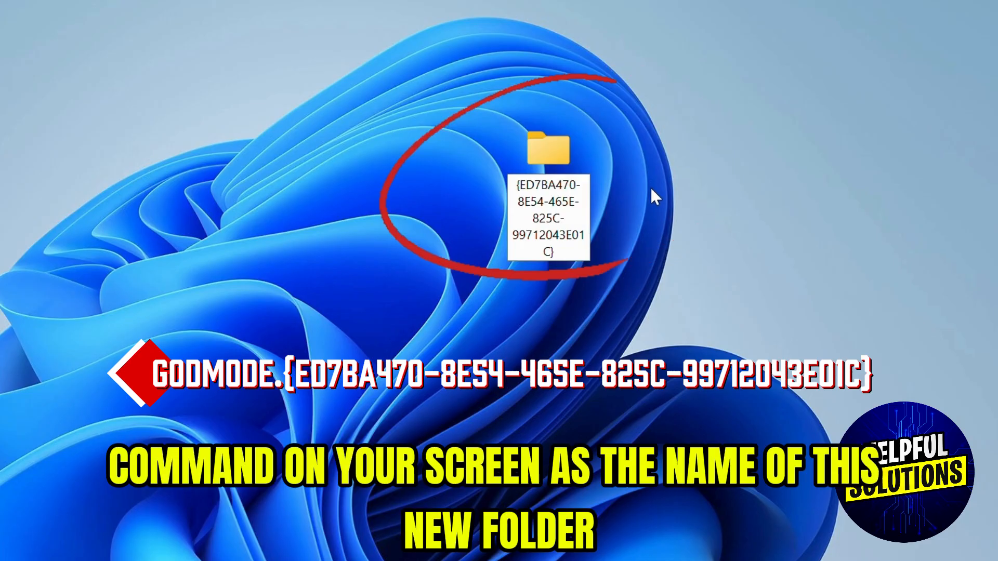